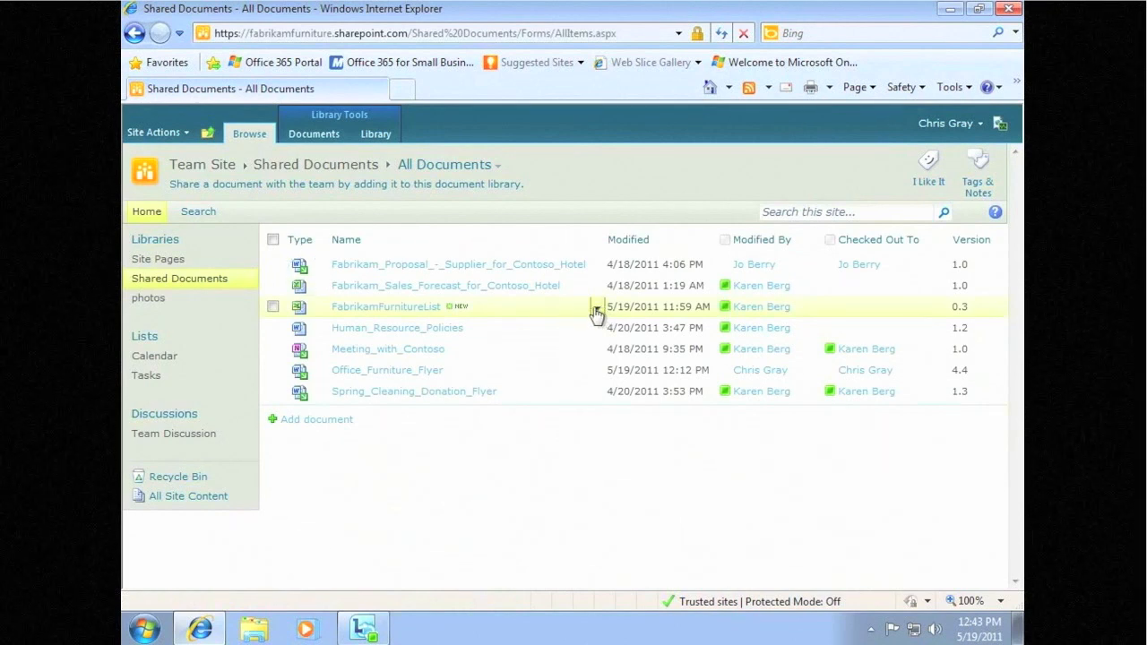
- Check out the FabrikamFurnitureList workbook from its item menu and confirm the check-out prompt
{"action": "left_click", "coordinate": [597, 312]}
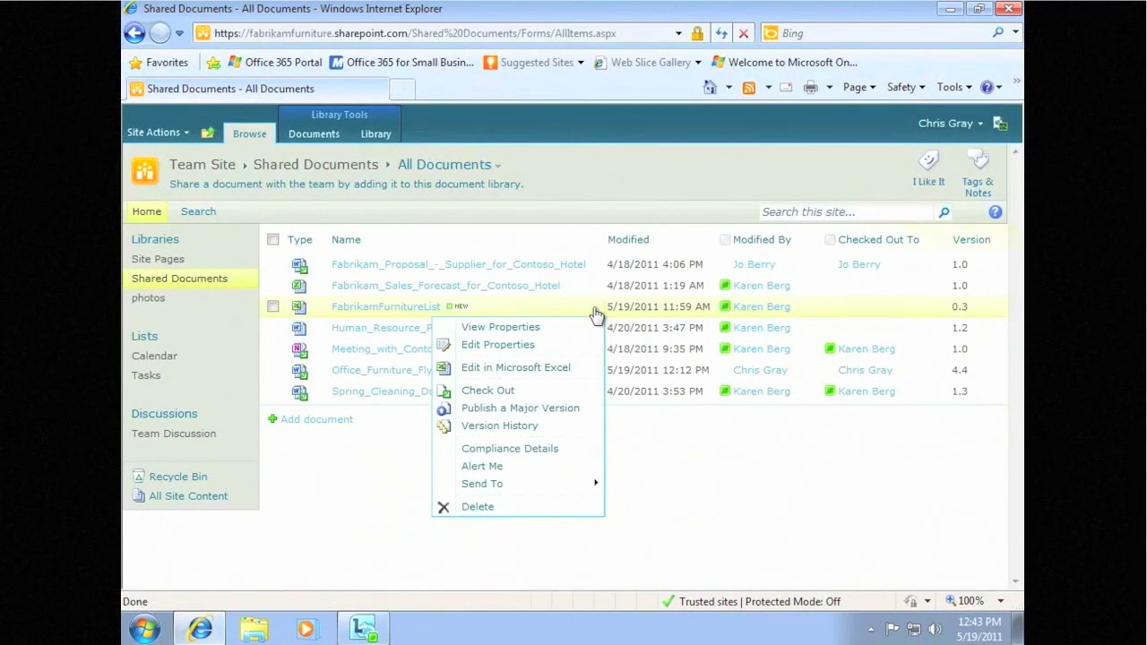
{"action": "left_click", "coordinate": [487, 391]}
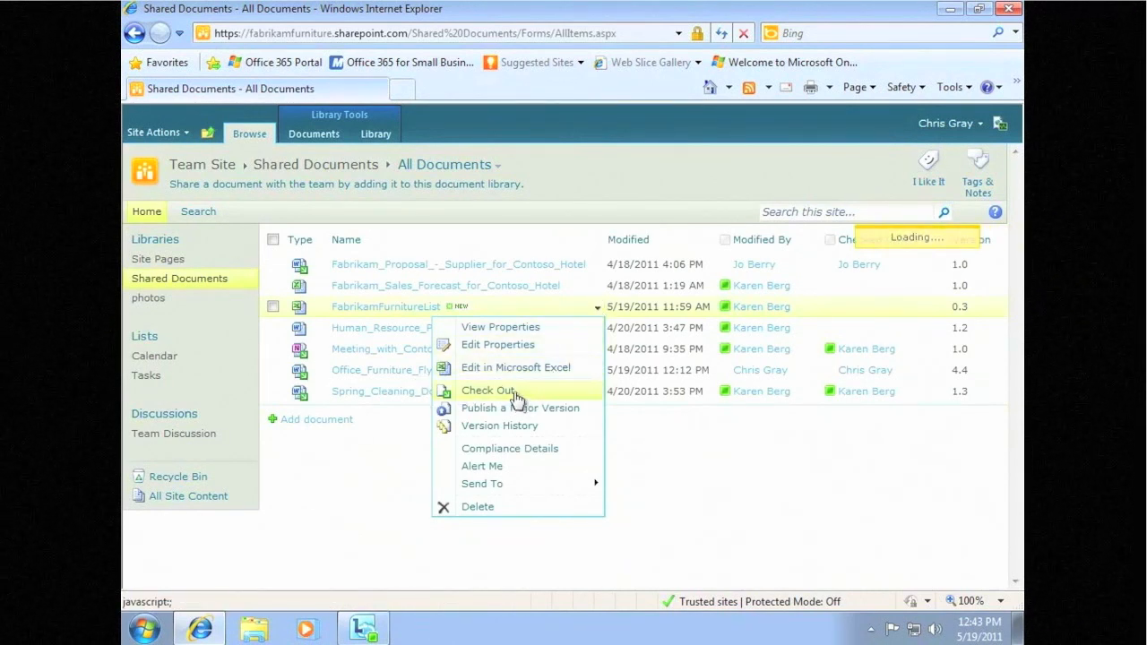
{"action": "left_click", "coordinate": [488, 391]}
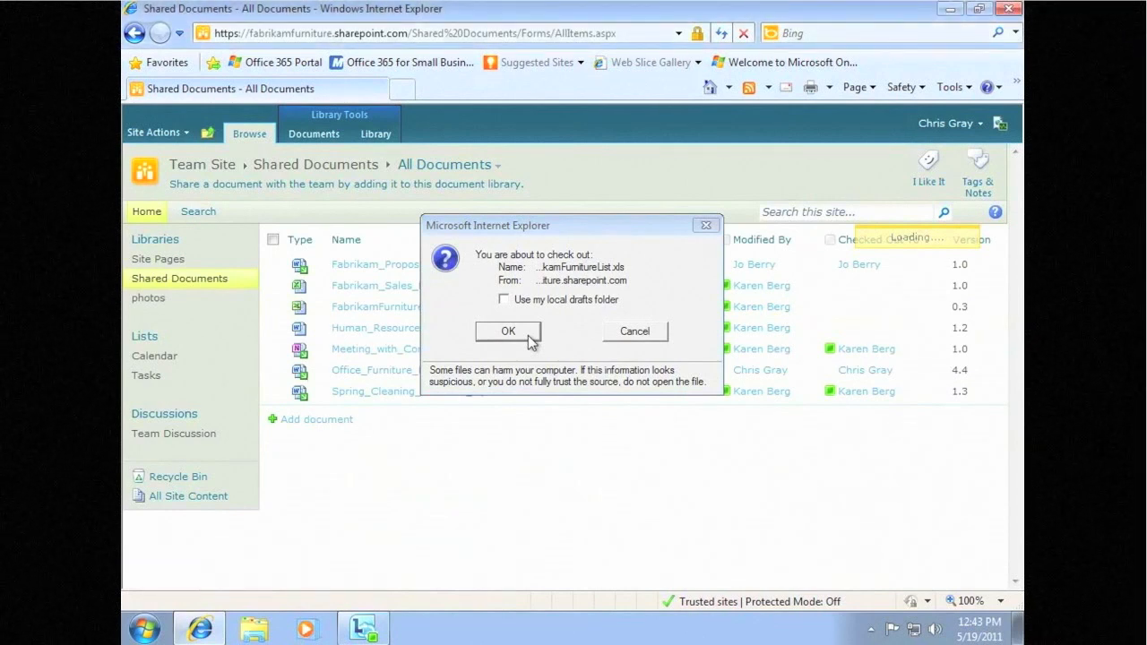
{"action": "left_click", "coordinate": [509, 331]}
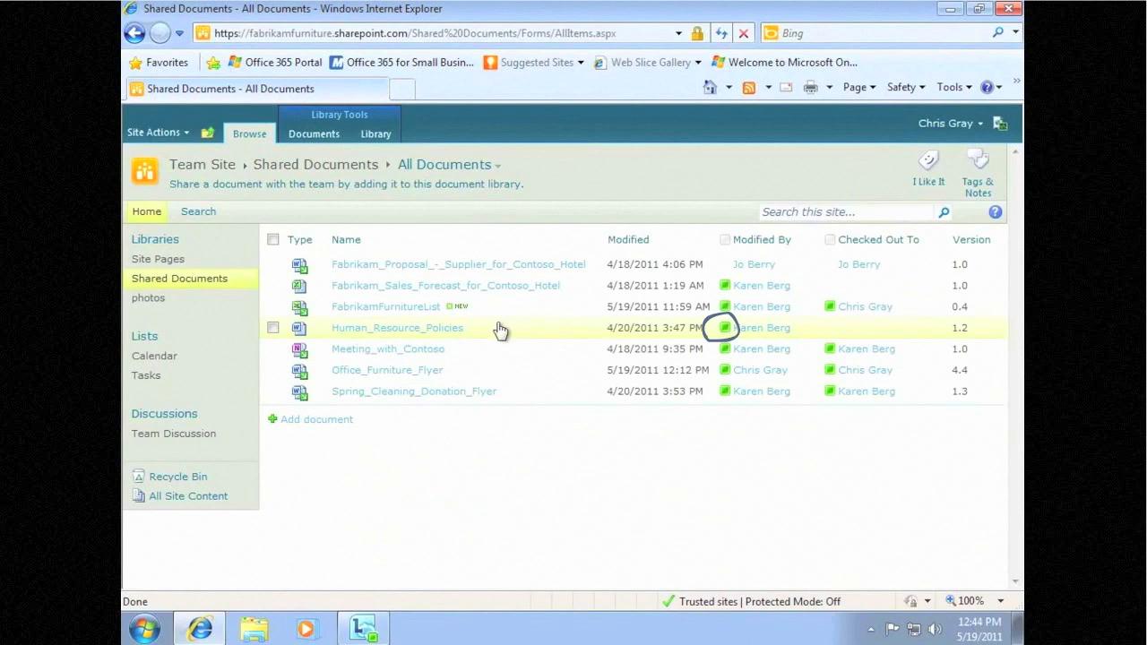
{"action": "mouse_move", "coordinate": [445, 321]}
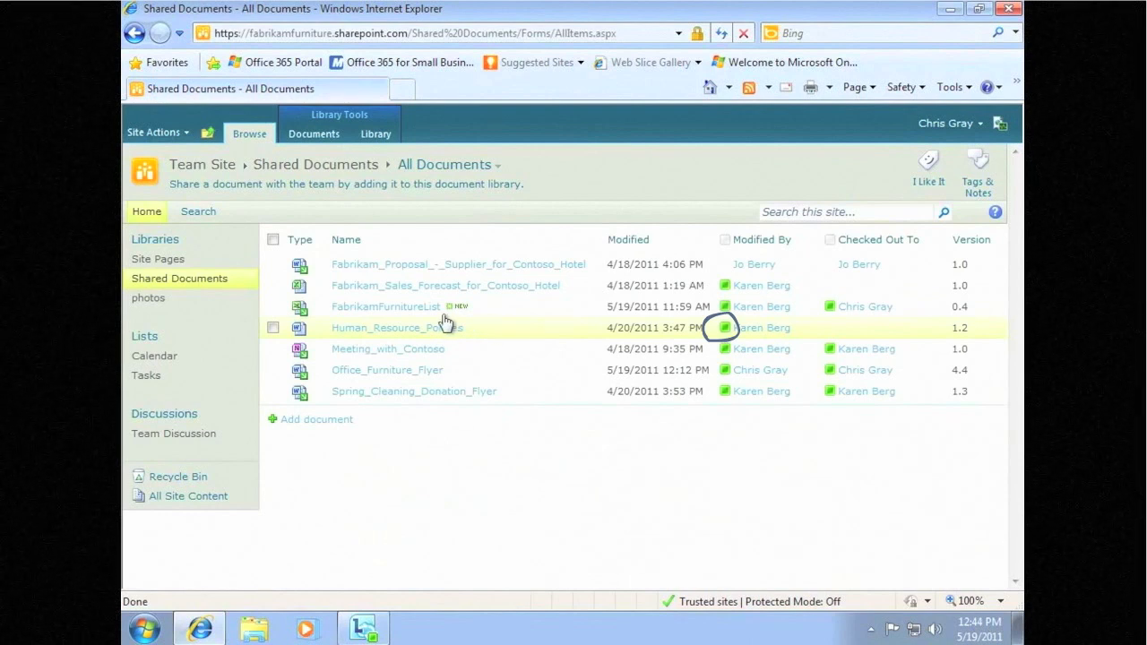